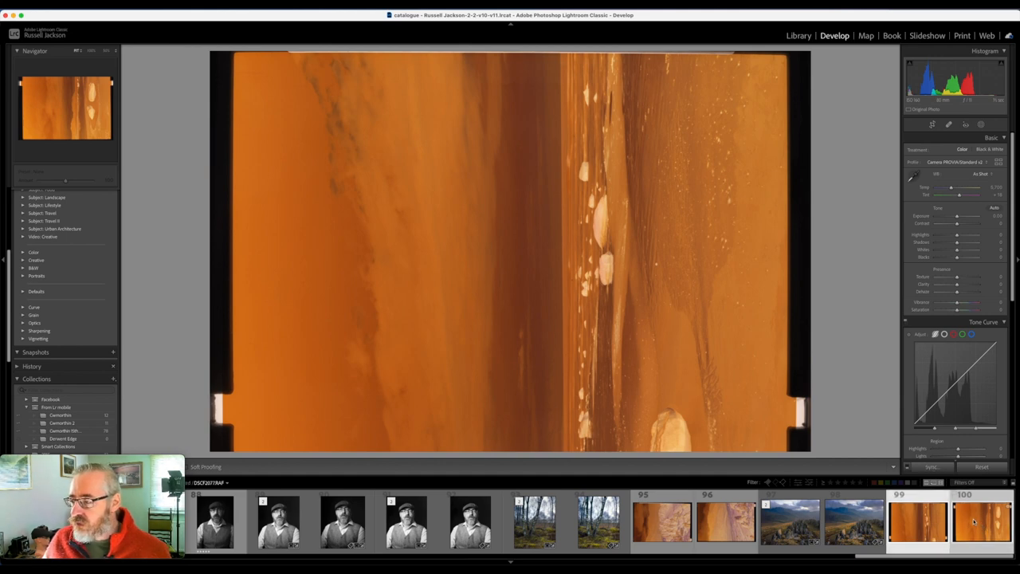
Merge the two negative scans into a Perspective panorama with Auto Settings unchecked.
{"action": "right_click", "coordinate": [972, 520]}
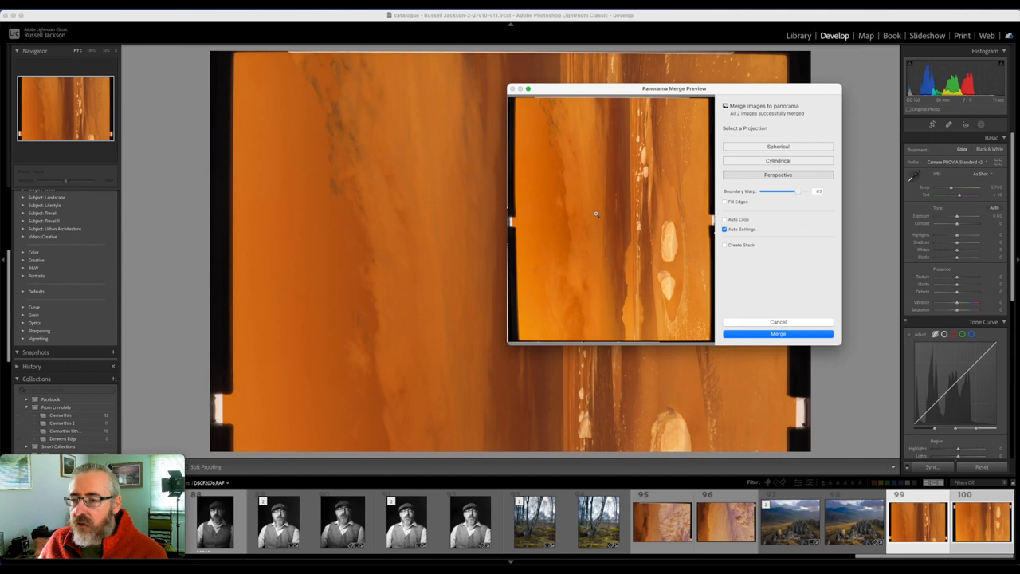
{"action": "mouse_move", "coordinate": [765, 234]}
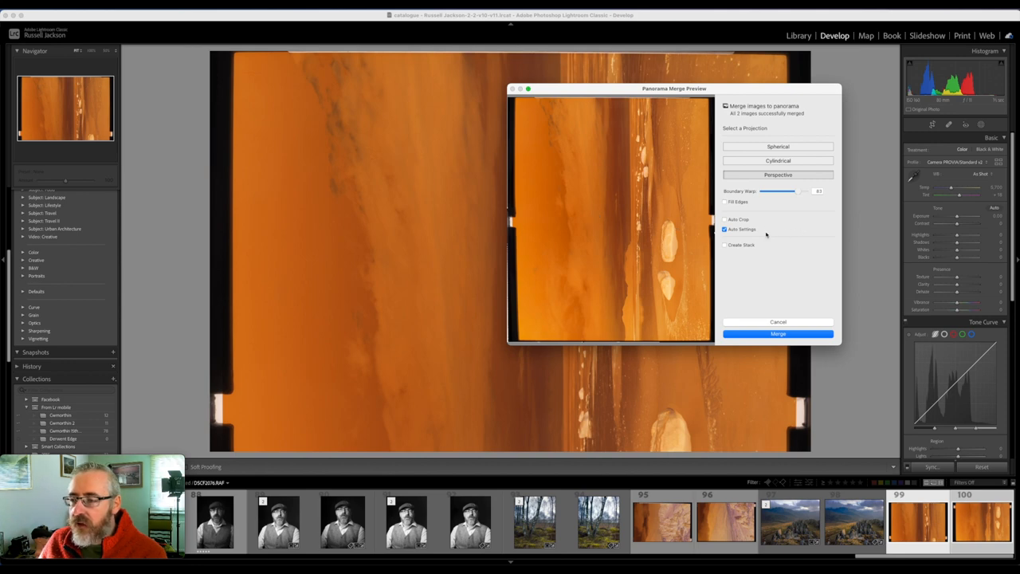
{"action": "left_click", "coordinate": [723, 230]}
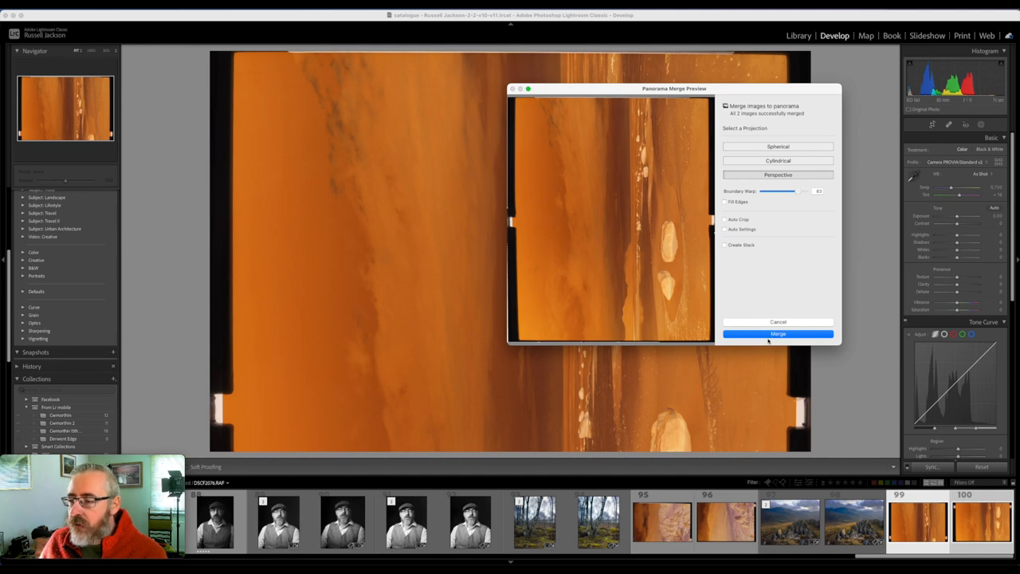
{"action": "left_click", "coordinate": [777, 333]}
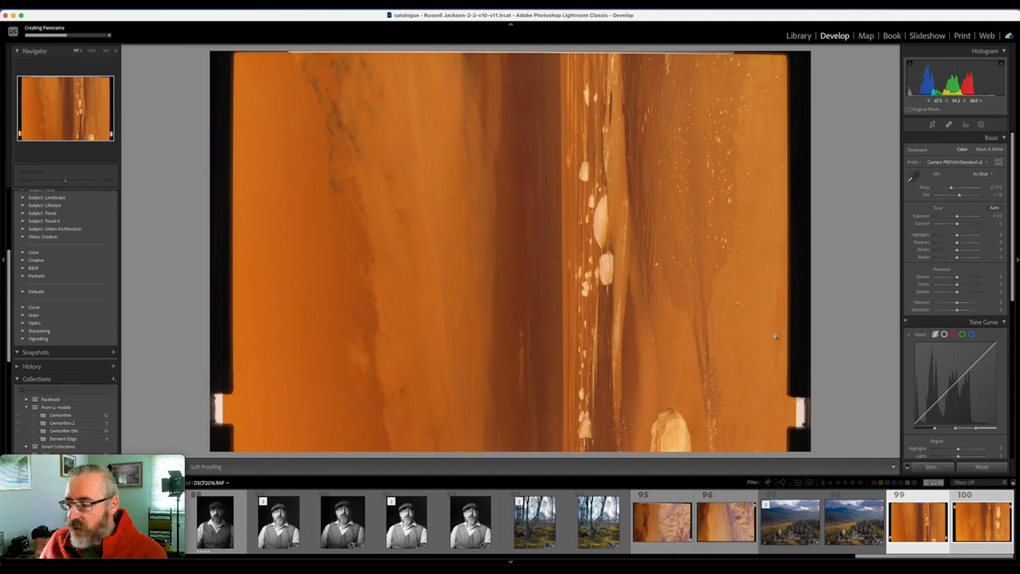
Rotate the merged pano to landscape and set white balance to 4,800 from the film border.
{"action": "left_click", "coordinate": [981, 530]}
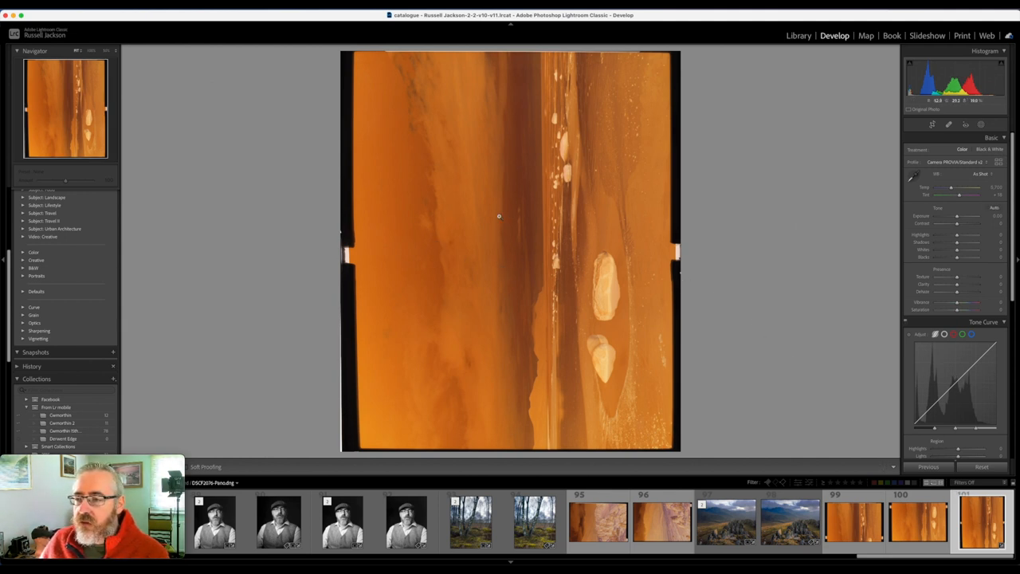
{"action": "right_click", "coordinate": [499, 216]}
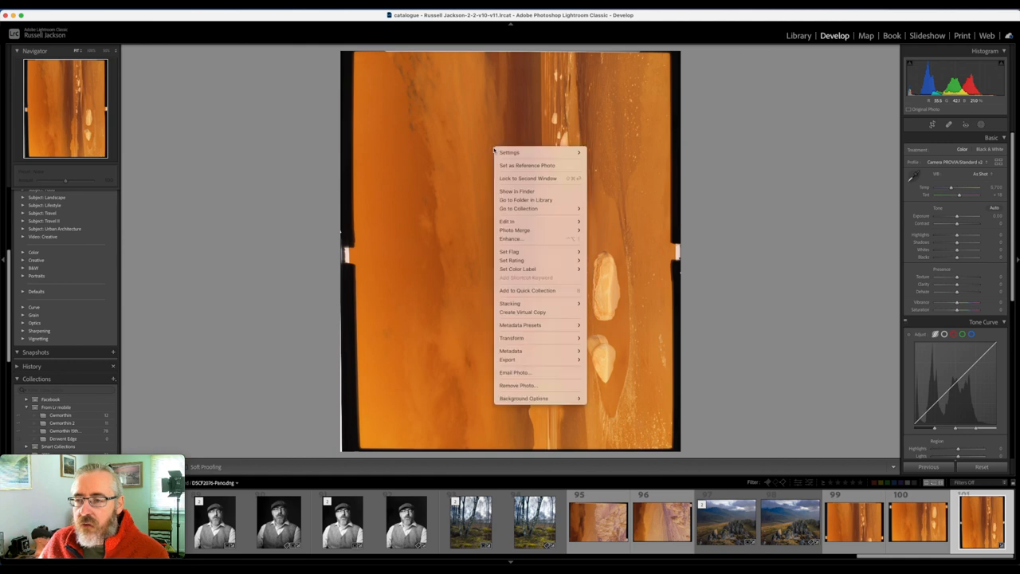
{"action": "mouse_move", "coordinate": [522, 324]}
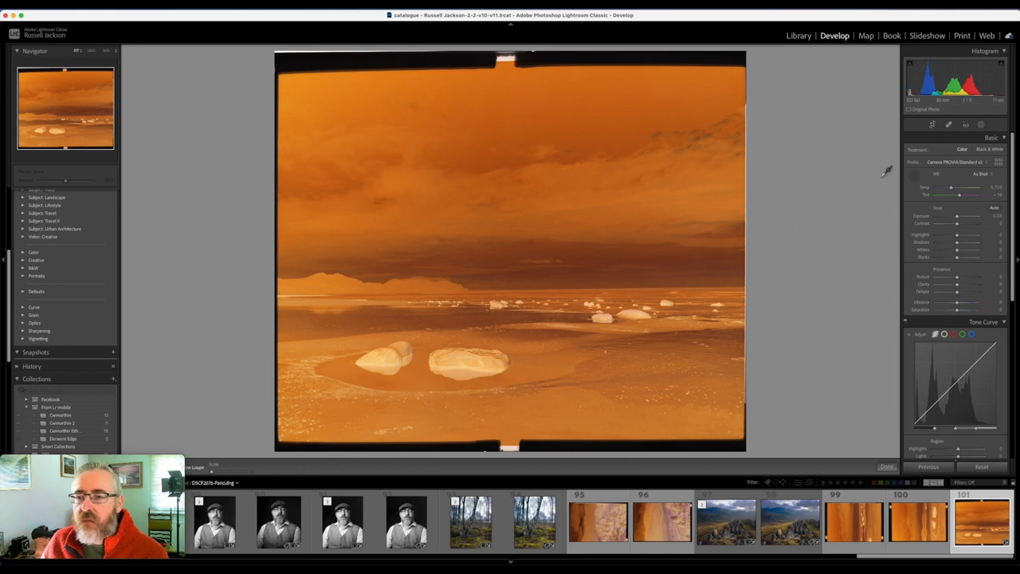
{"action": "mouse_move", "coordinate": [876, 166]}
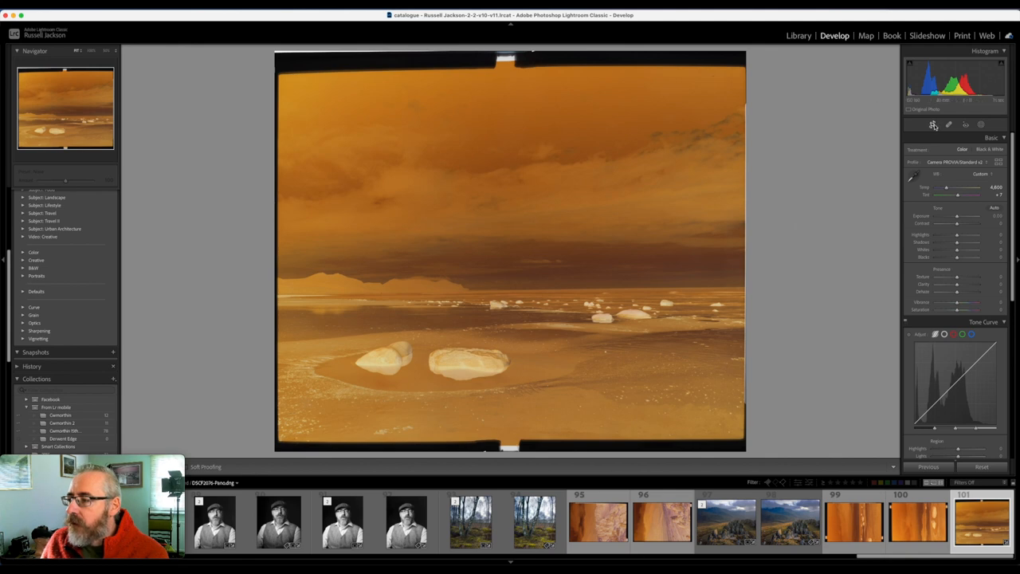
{"action": "left_click", "coordinate": [912, 123]}
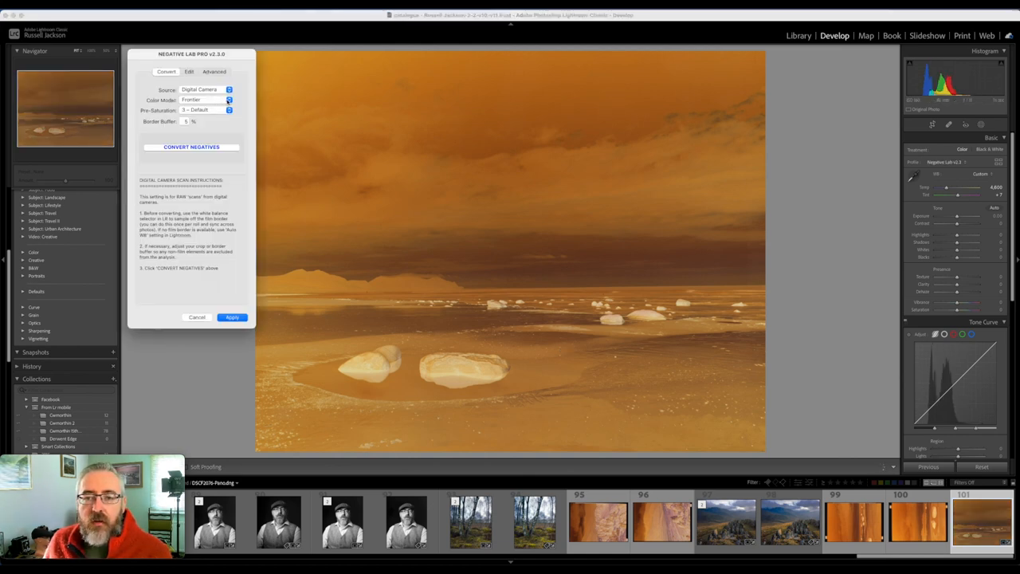
In Negative Lab Pro, open the Color Model list and keep Frontier.
{"action": "left_click", "coordinate": [204, 99]}
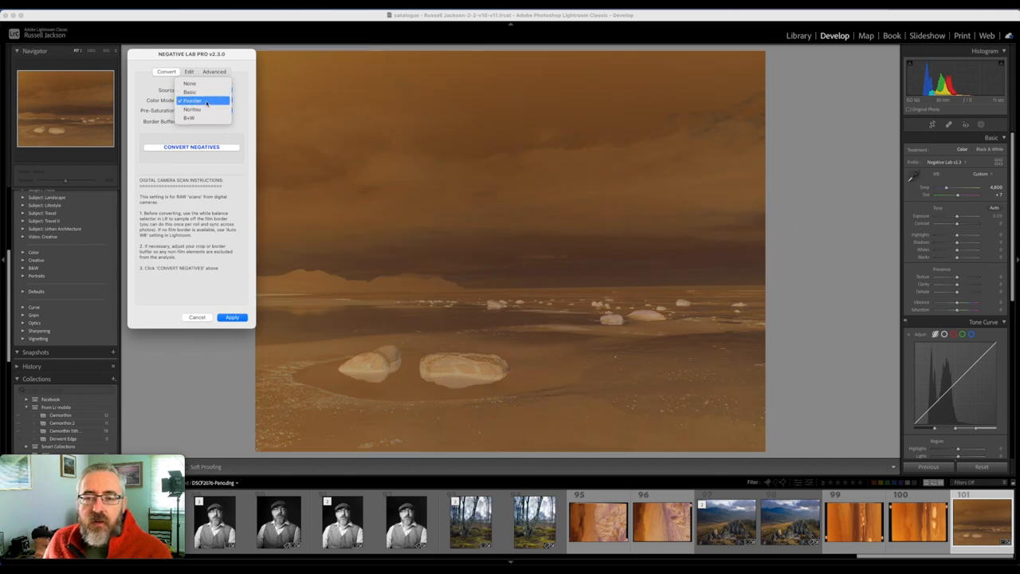
{"action": "mouse_move", "coordinate": [203, 109]}
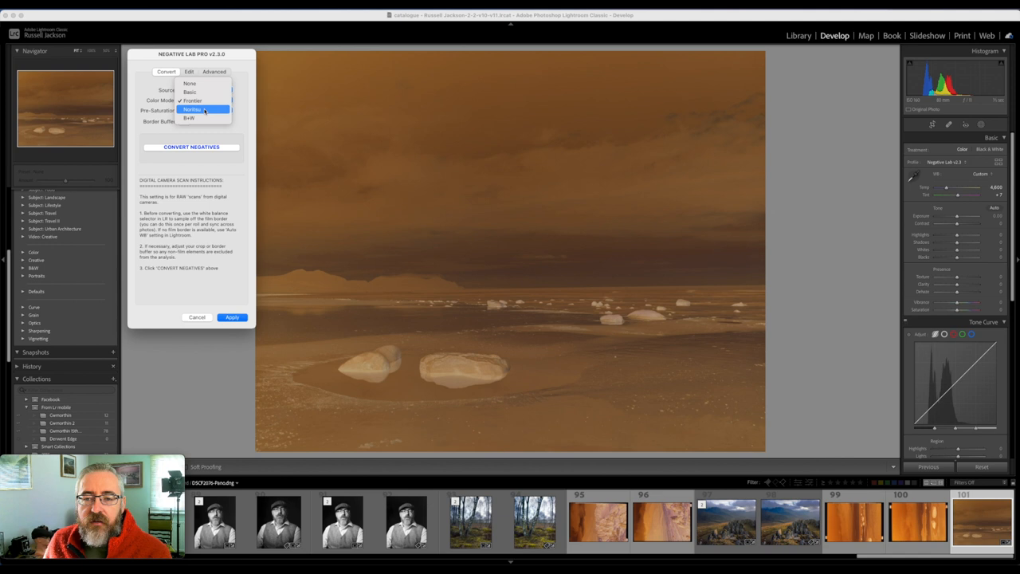
{"action": "mouse_move", "coordinate": [204, 102]}
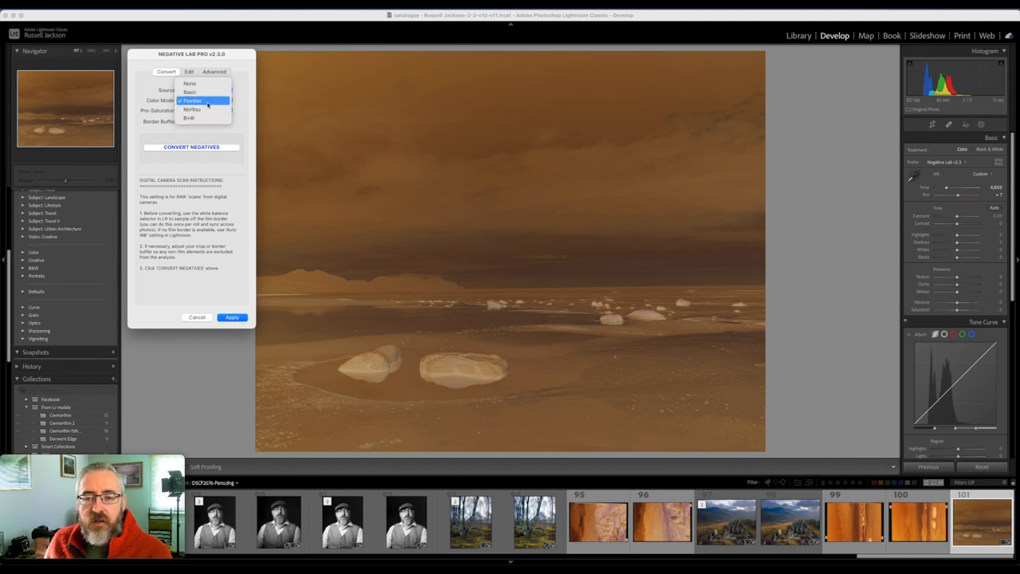
{"action": "left_click", "coordinate": [193, 100]}
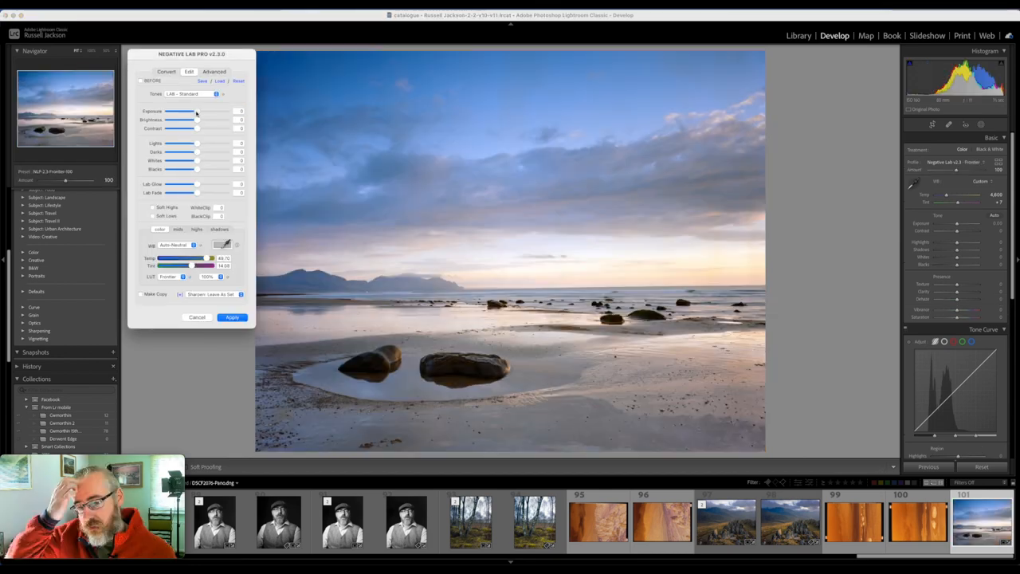
{"action": "mouse_move", "coordinate": [380, 125]}
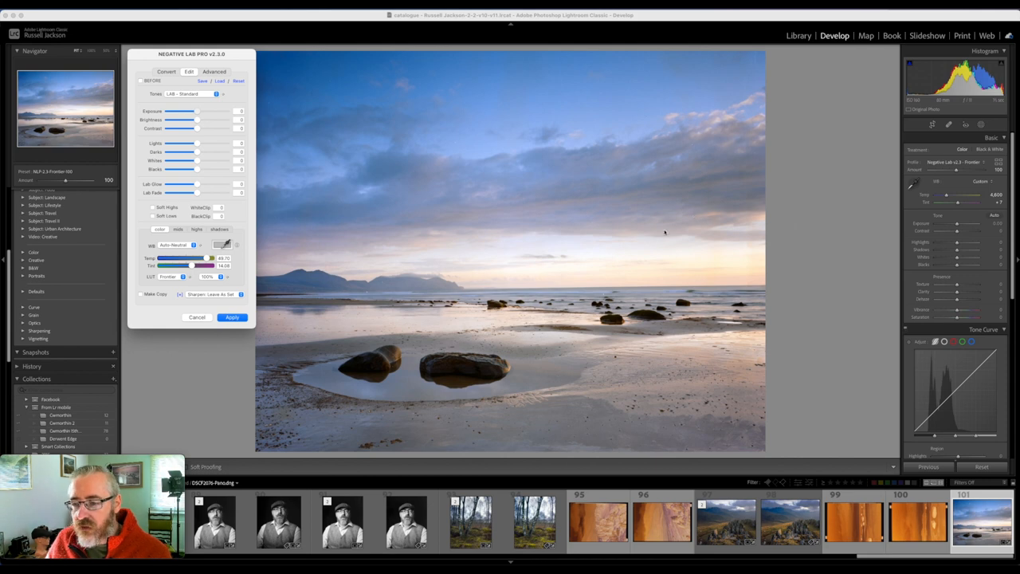
{"action": "mouse_move", "coordinate": [541, 252]}
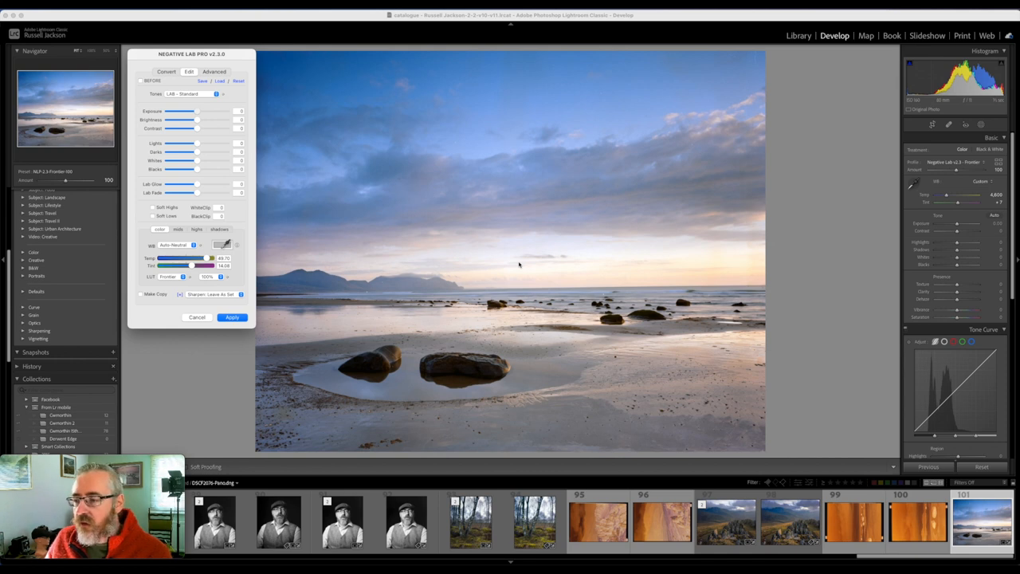
{"action": "mouse_move", "coordinate": [285, 261]}
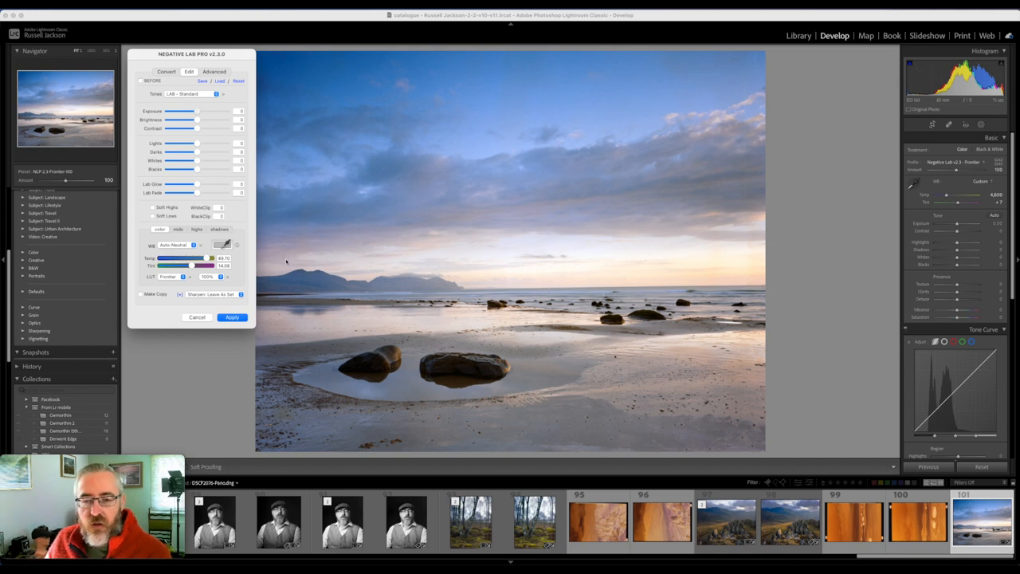
Check Make Copy, drag Lights to -21, and apply the Negative Lab Pro conversion.
{"action": "left_click", "coordinate": [141, 294]}
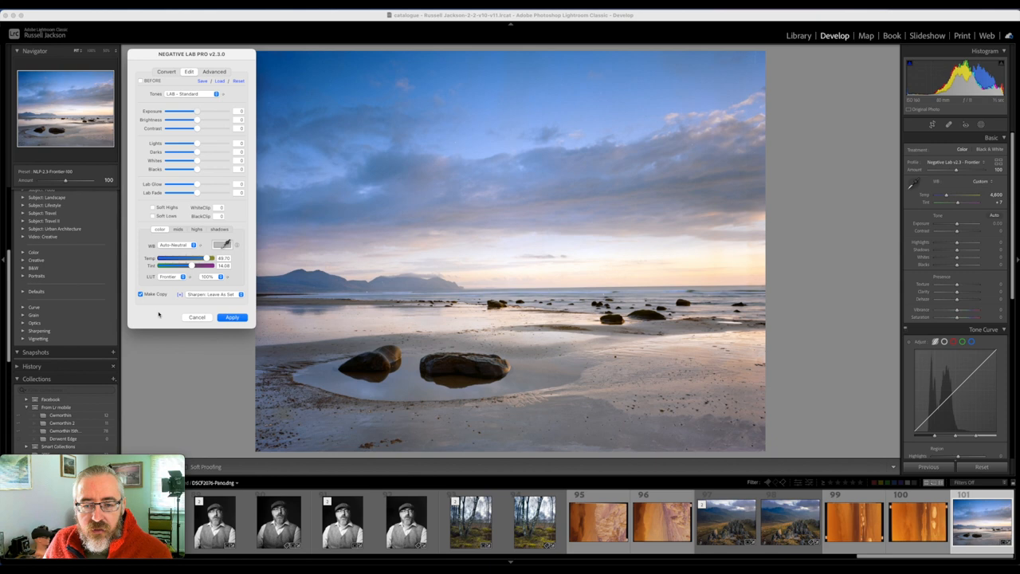
{"action": "left_click", "coordinate": [141, 294]}
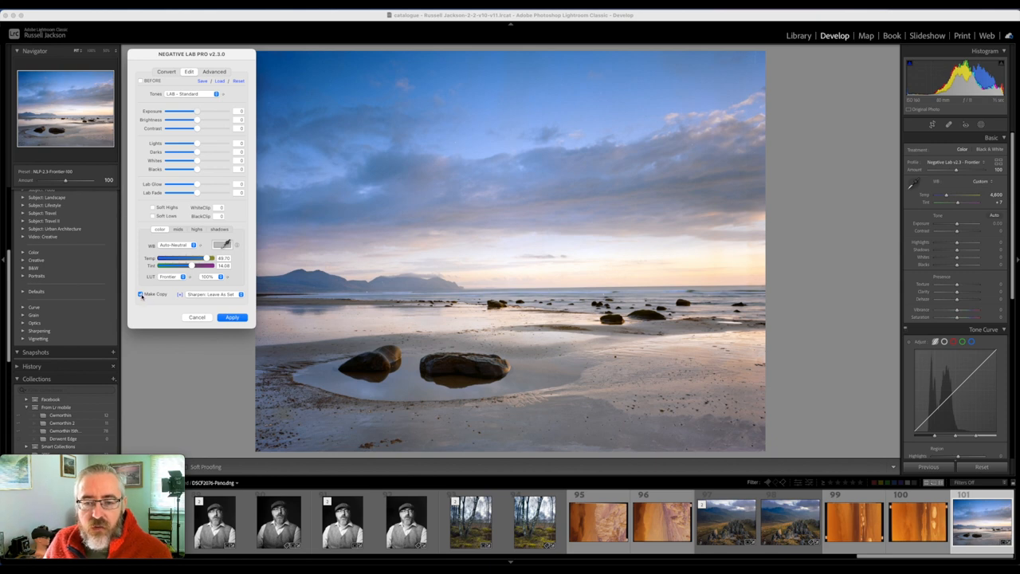
{"action": "mouse_move", "coordinate": [286, 146]}
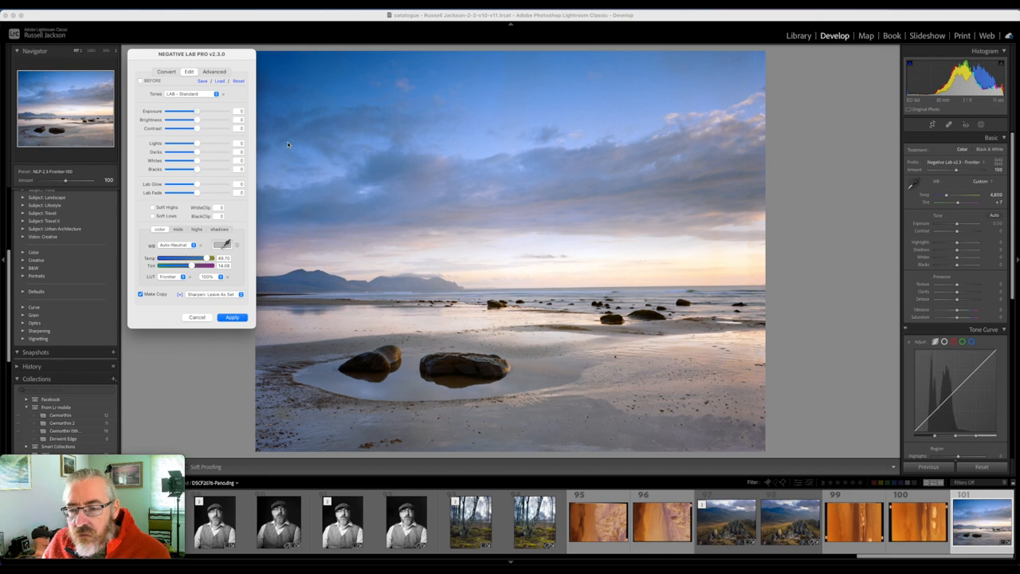
{"action": "mouse_move", "coordinate": [544, 178]}
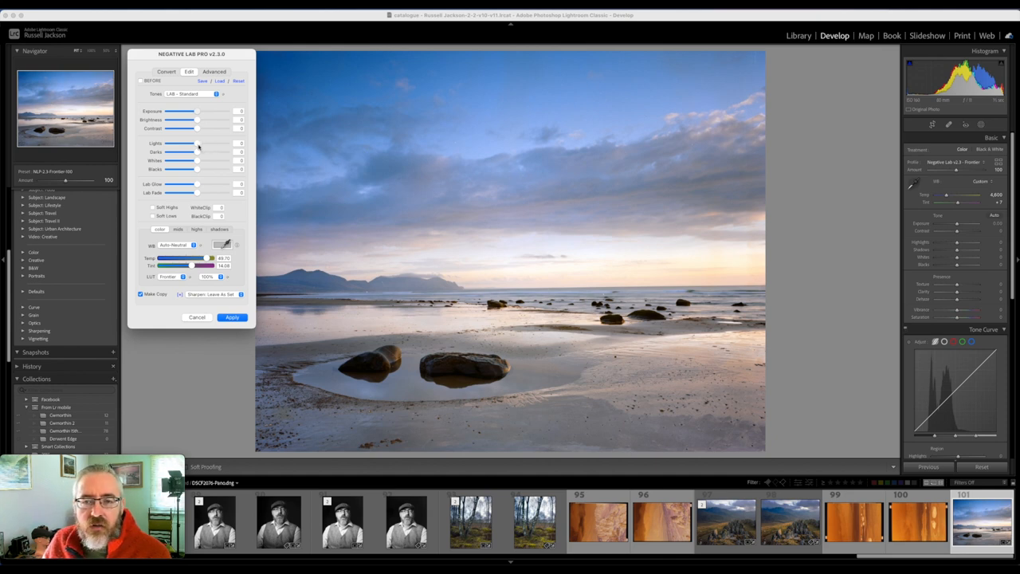
{"action": "left_click_drag", "start_coordinate": [198, 143], "coordinate": [172, 143]}
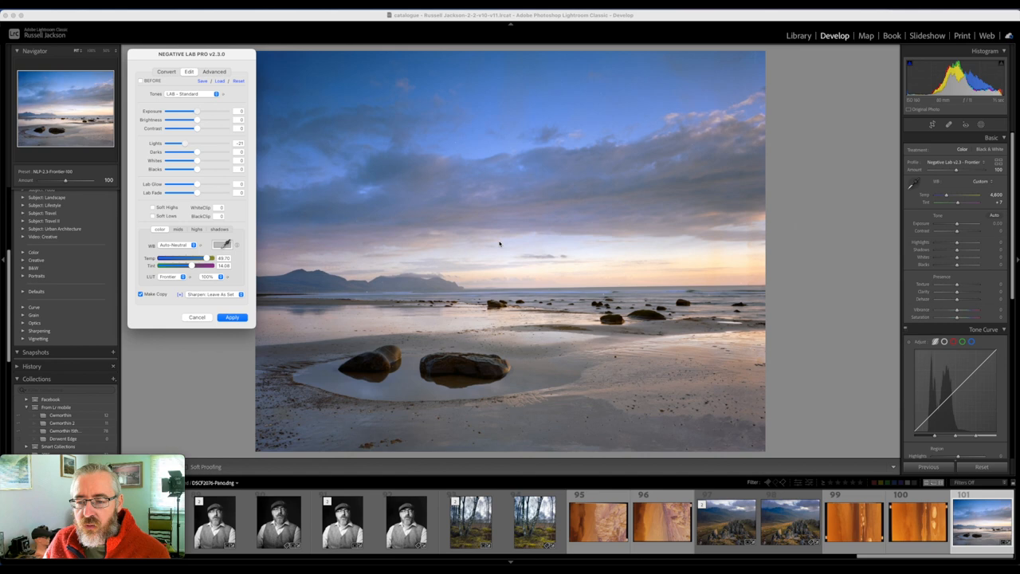
{"action": "mouse_move", "coordinate": [179, 345]}
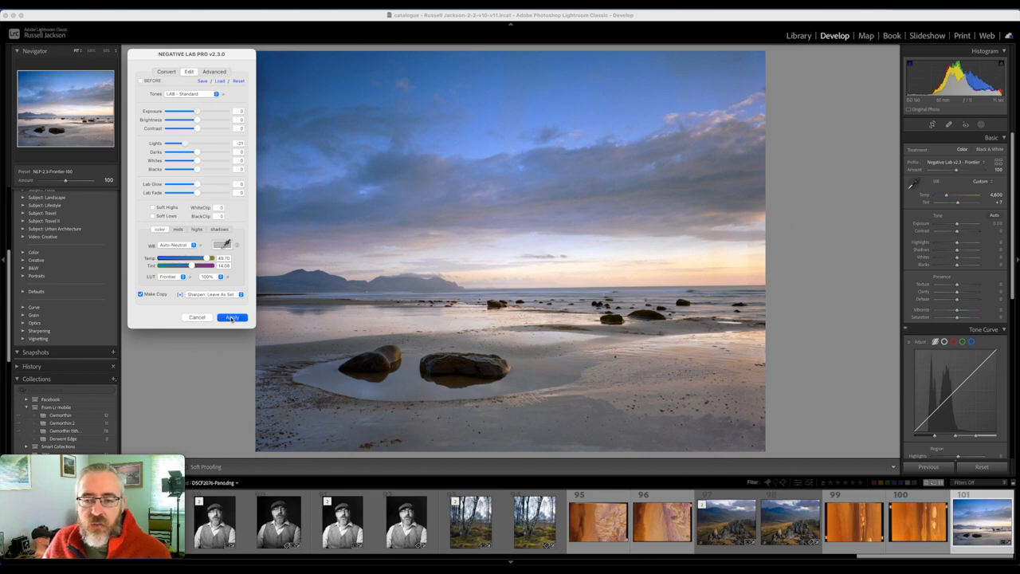
{"action": "left_click", "coordinate": [231, 317]}
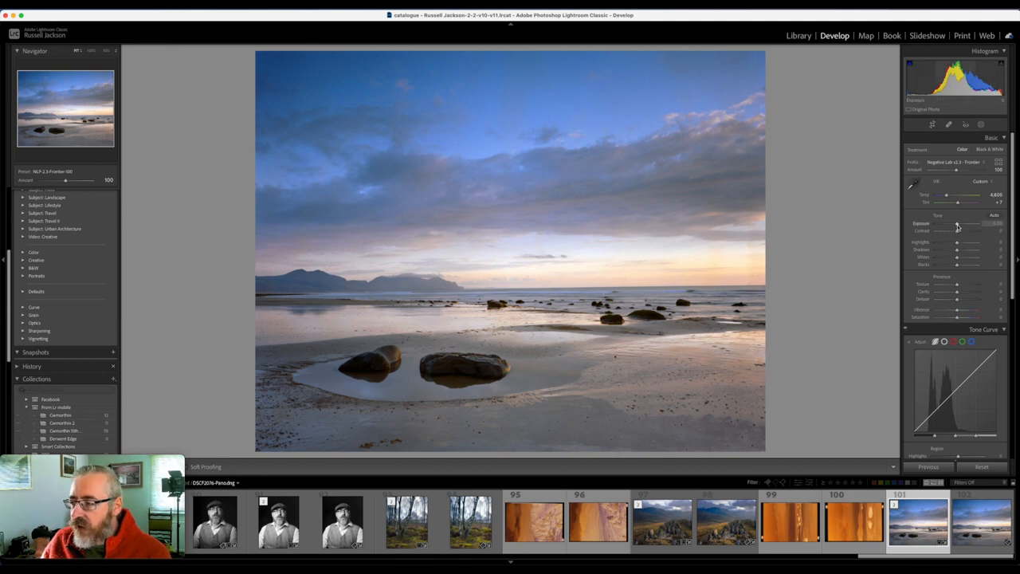
Nudge exposure, set contrast to -2, adjust highlights, then select the positive TIFF copy.
{"action": "left_click_drag", "start_coordinate": [957, 230], "coordinate": [954, 231]}
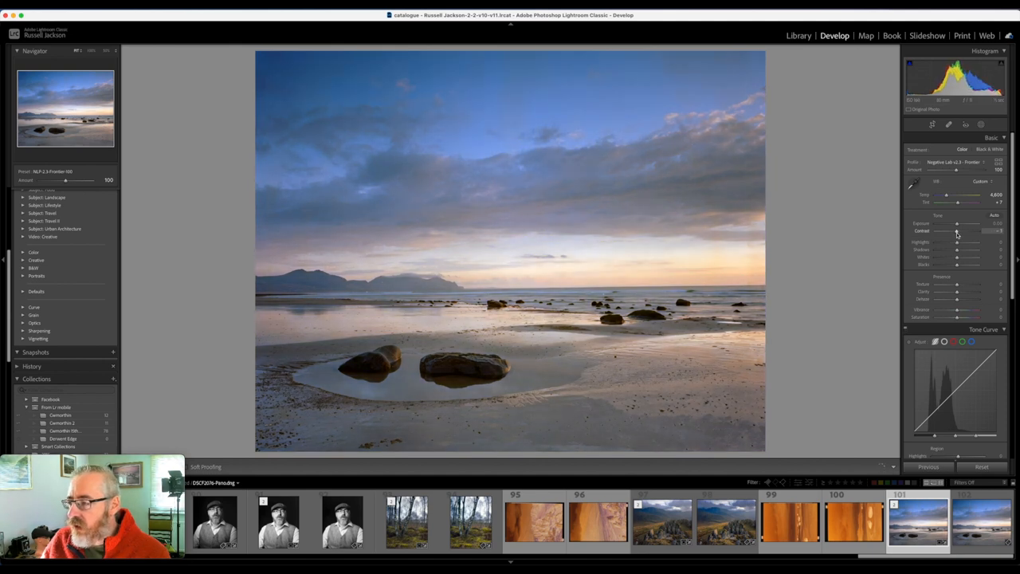
{"action": "left_click_drag", "start_coordinate": [956, 242], "coordinate": [960, 242]}
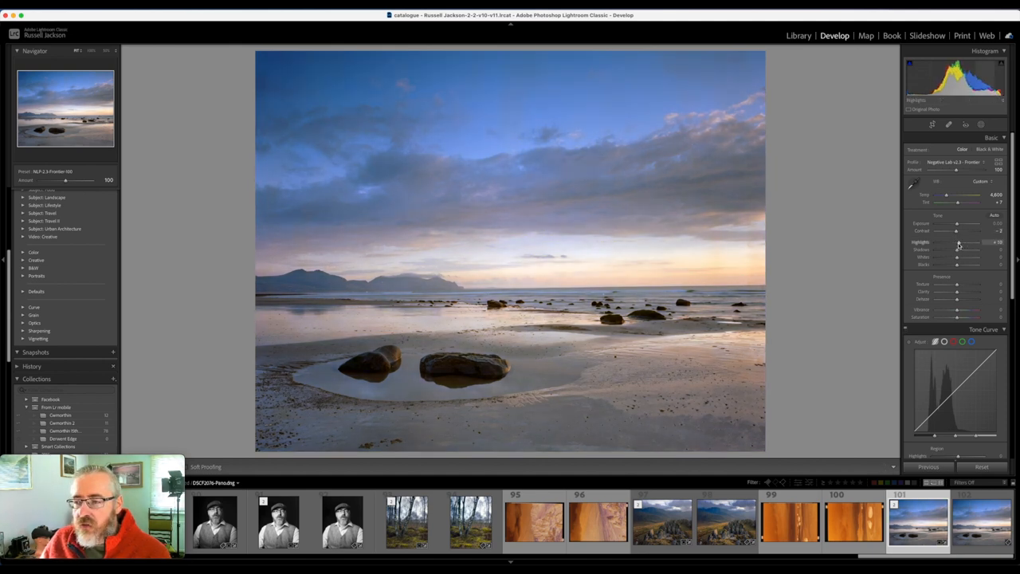
{"action": "left_click_drag", "start_coordinate": [959, 243], "coordinate": [954, 243]}
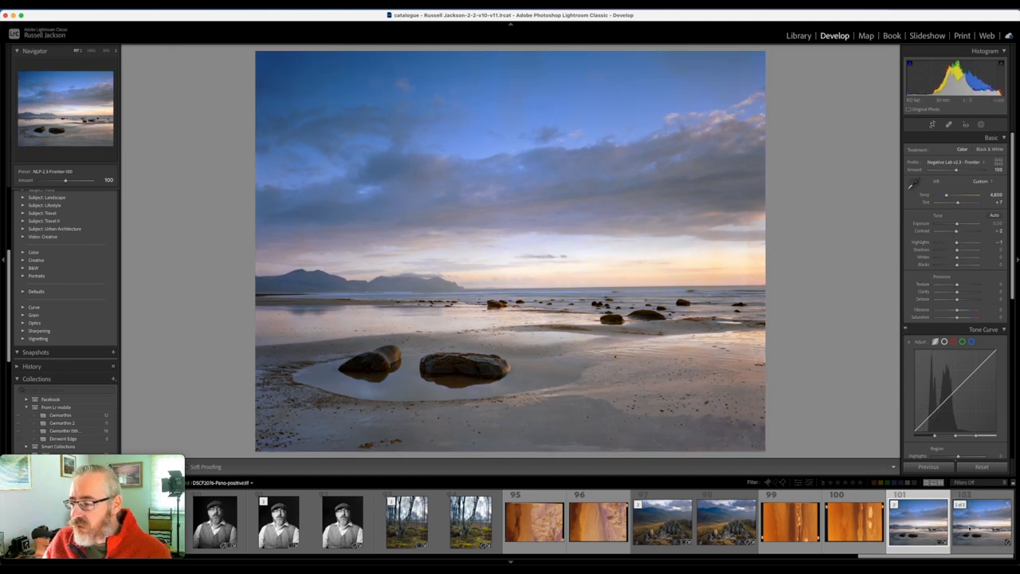
{"action": "left_click", "coordinate": [981, 534]}
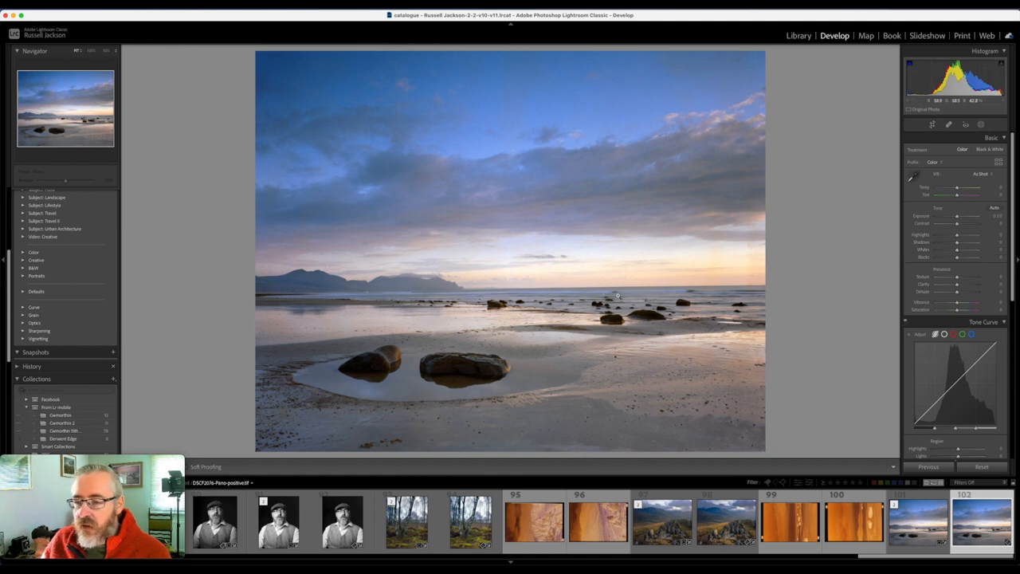
{"action": "mouse_move", "coordinate": [784, 326]}
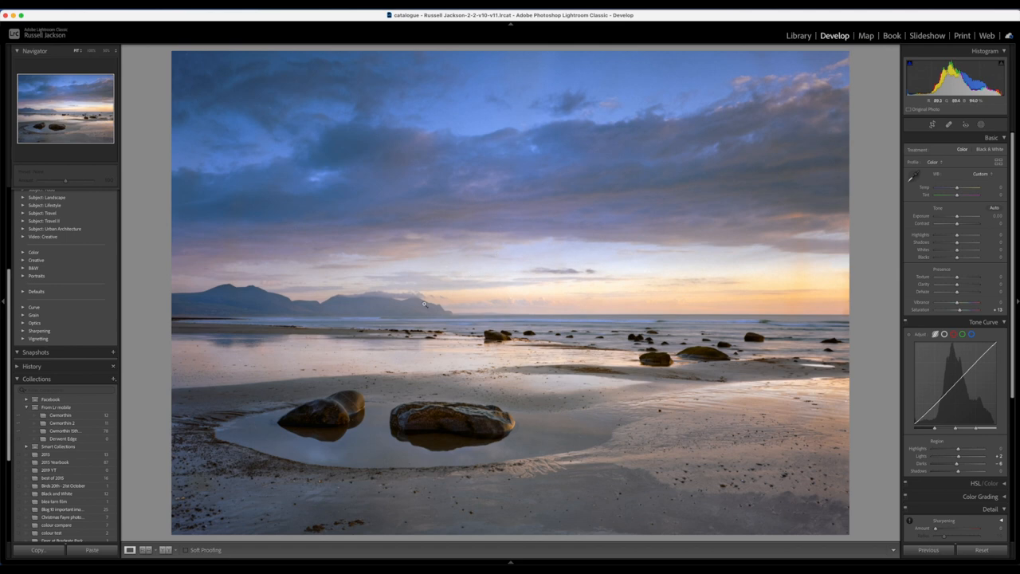
{"action": "mouse_move", "coordinate": [873, 344]}
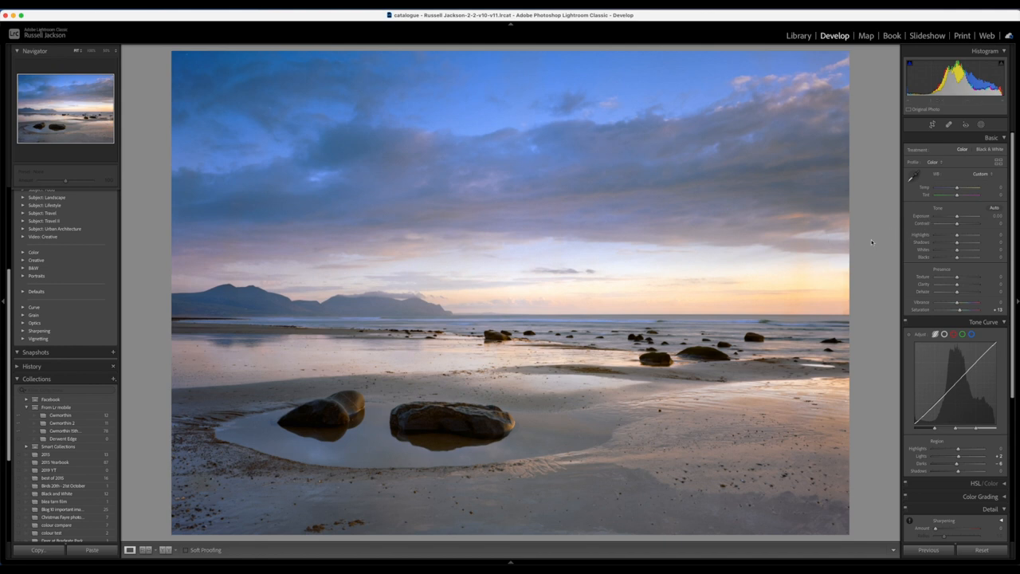
{"action": "mouse_move", "coordinate": [859, 246]}
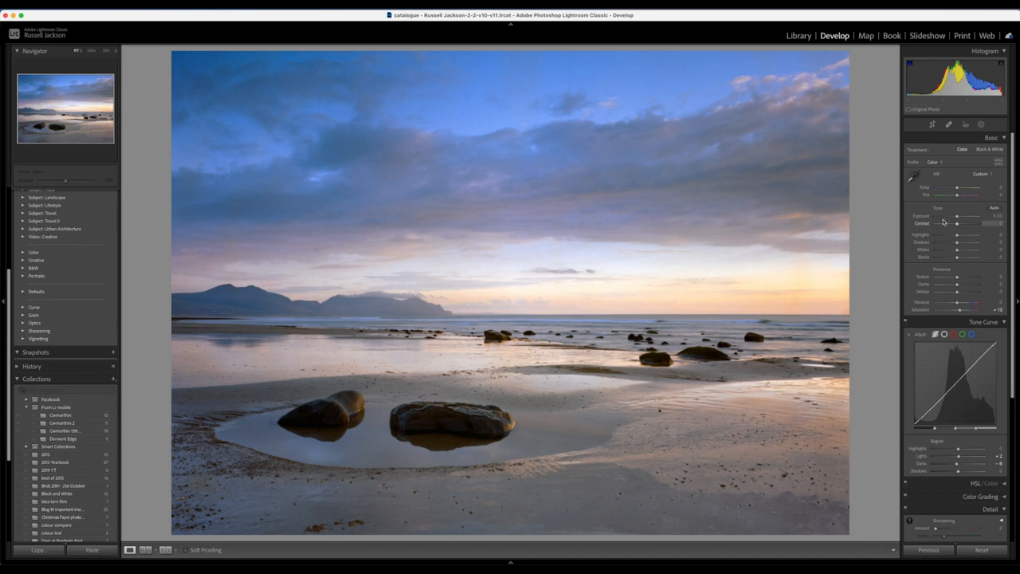
{"action": "mouse_move", "coordinate": [879, 263]}
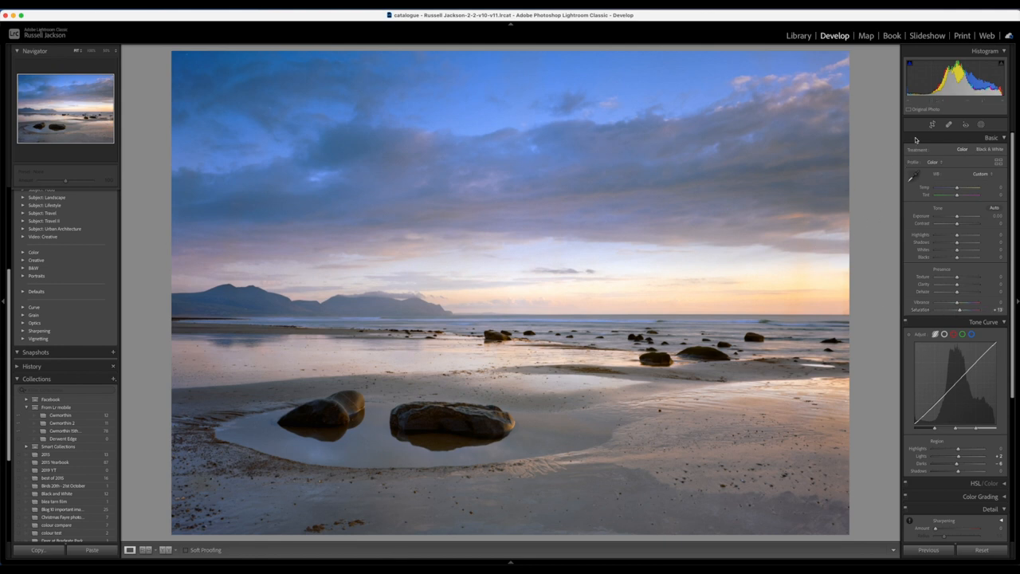
Open the Masking panel and select one of the five masks to adjust.
{"action": "left_click", "coordinate": [990, 122]}
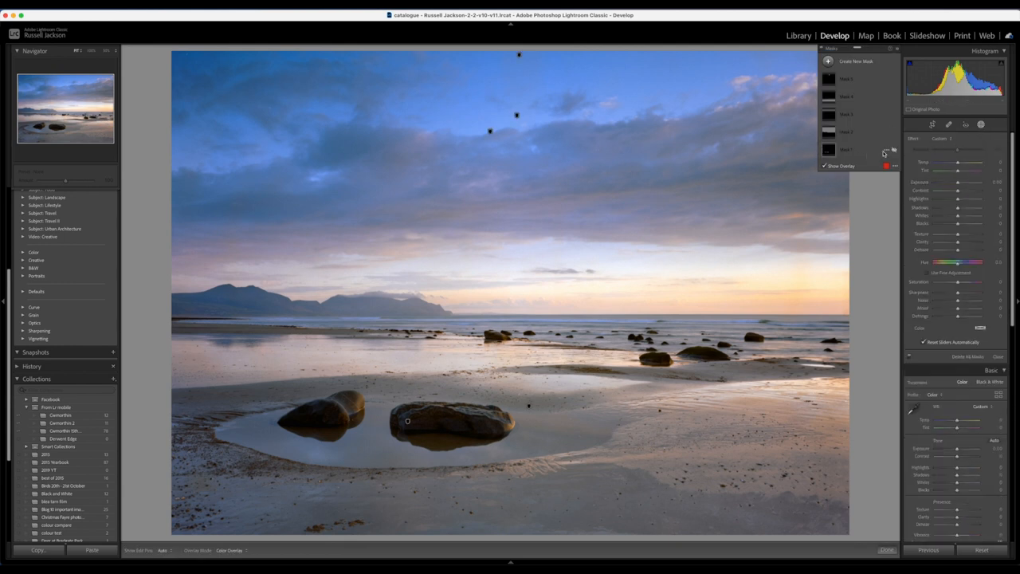
{"action": "left_click", "coordinate": [851, 150]}
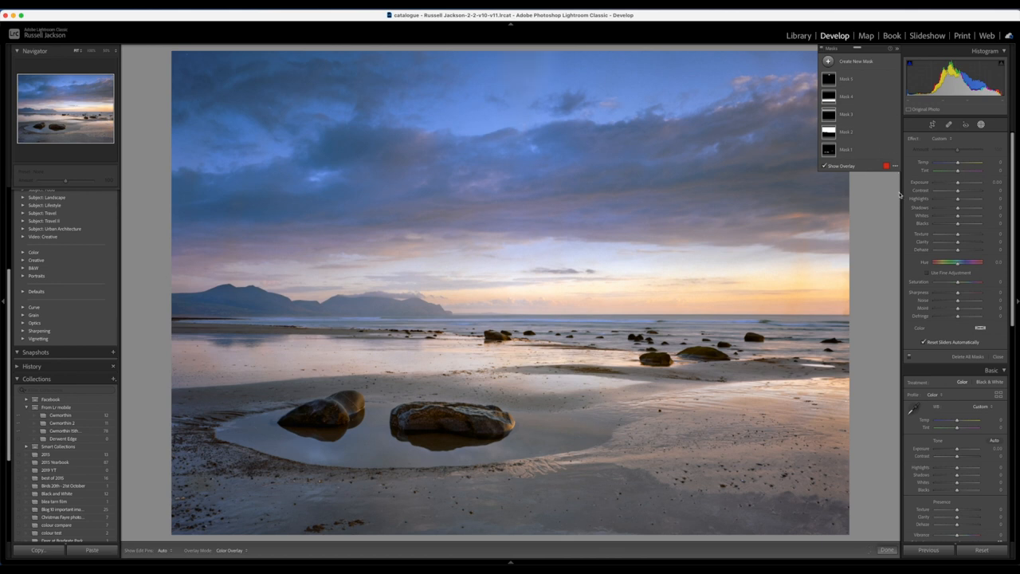
{"action": "mouse_move", "coordinate": [729, 182]}
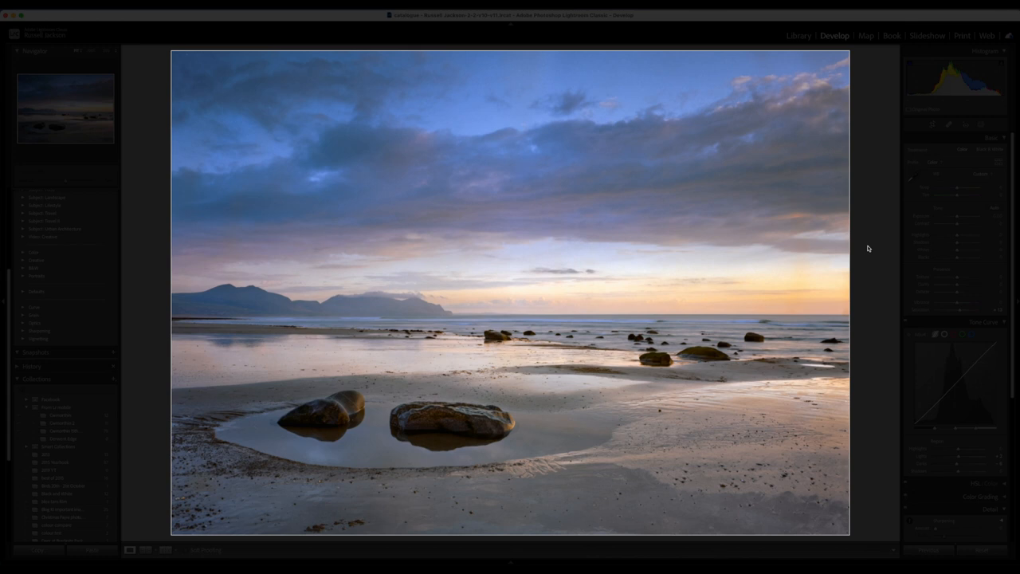
{"action": "mouse_move", "coordinate": [599, 318]}
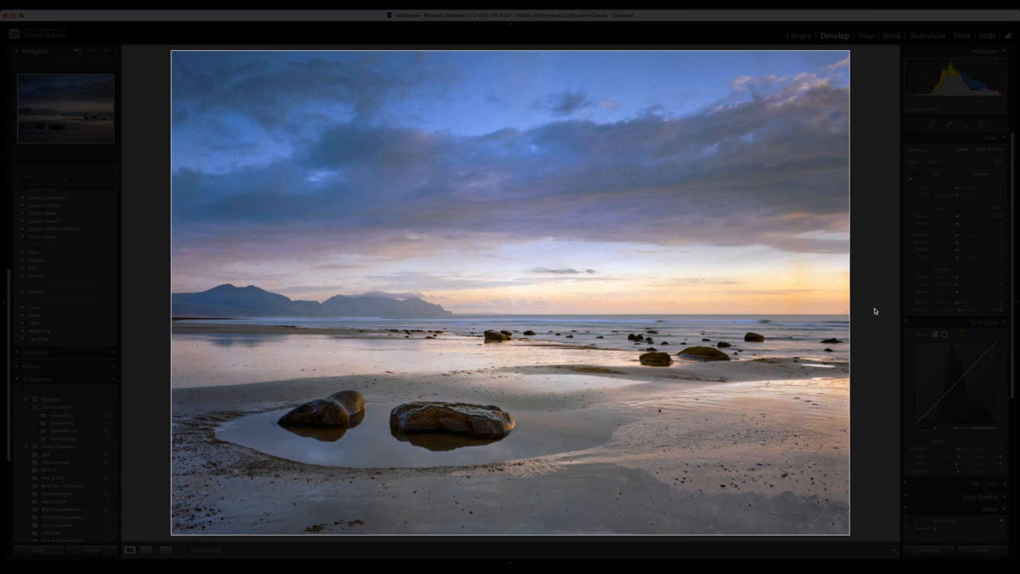
{"action": "mouse_move", "coordinate": [711, 314]}
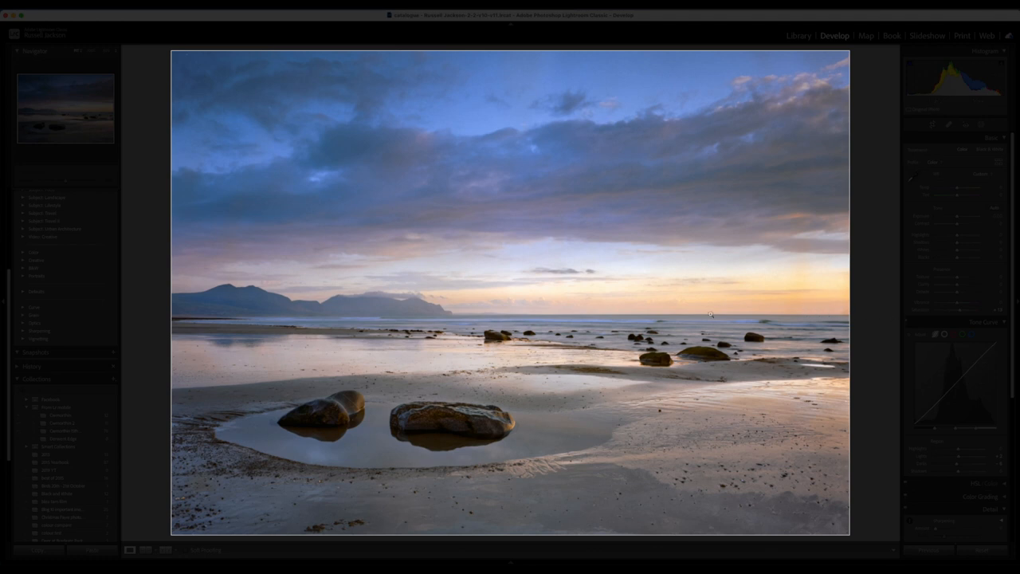